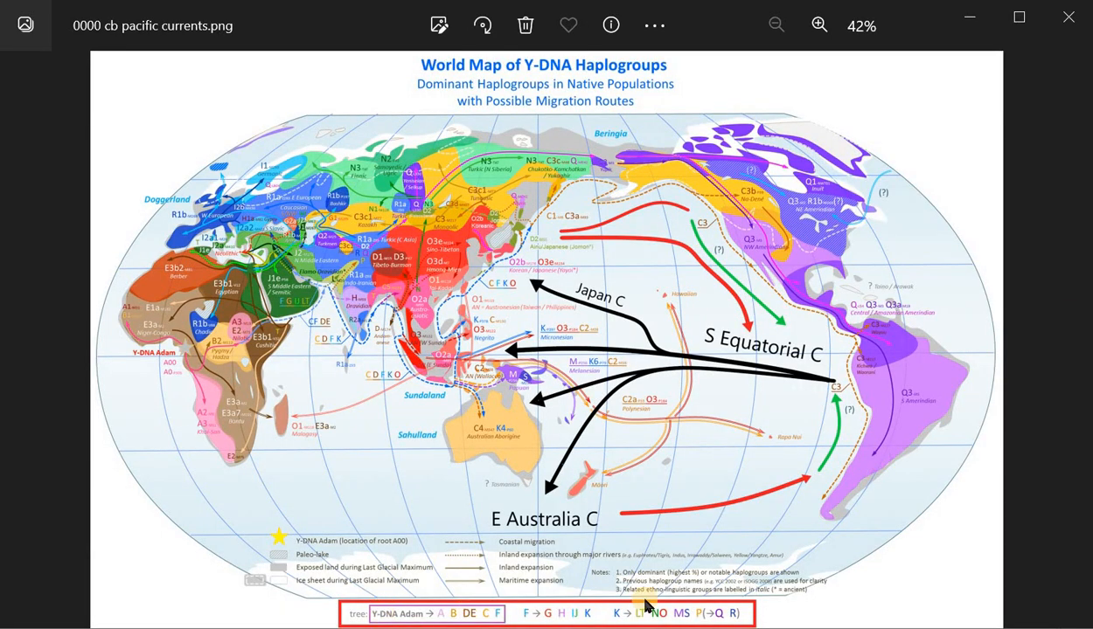
{"action": "mouse_move", "coordinate": [468, 434]}
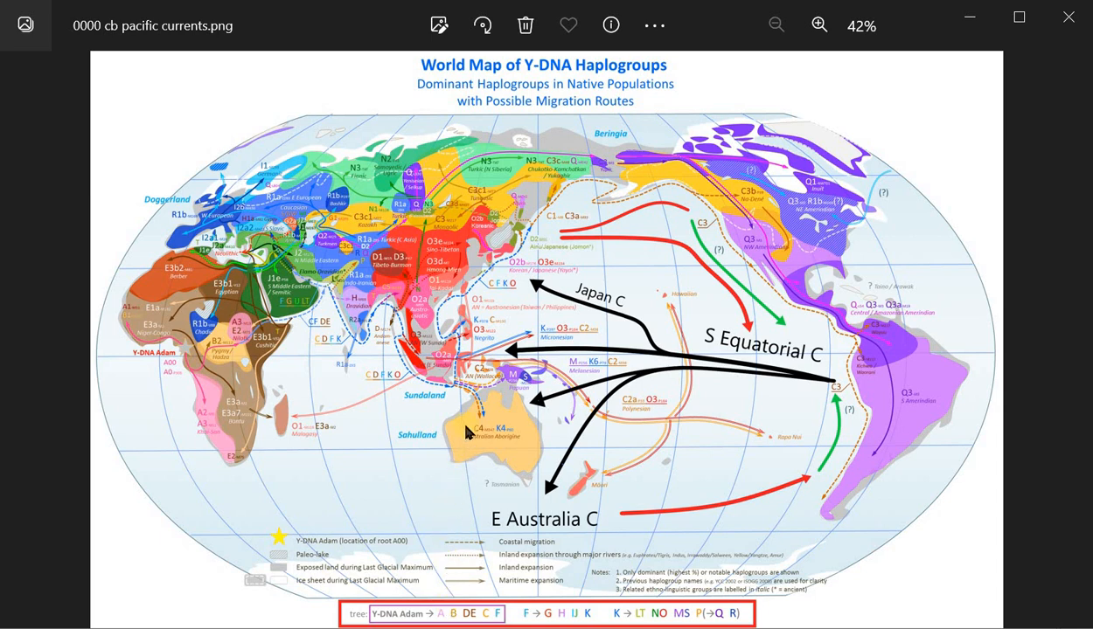
{"action": "mouse_move", "coordinate": [1074, 339]}
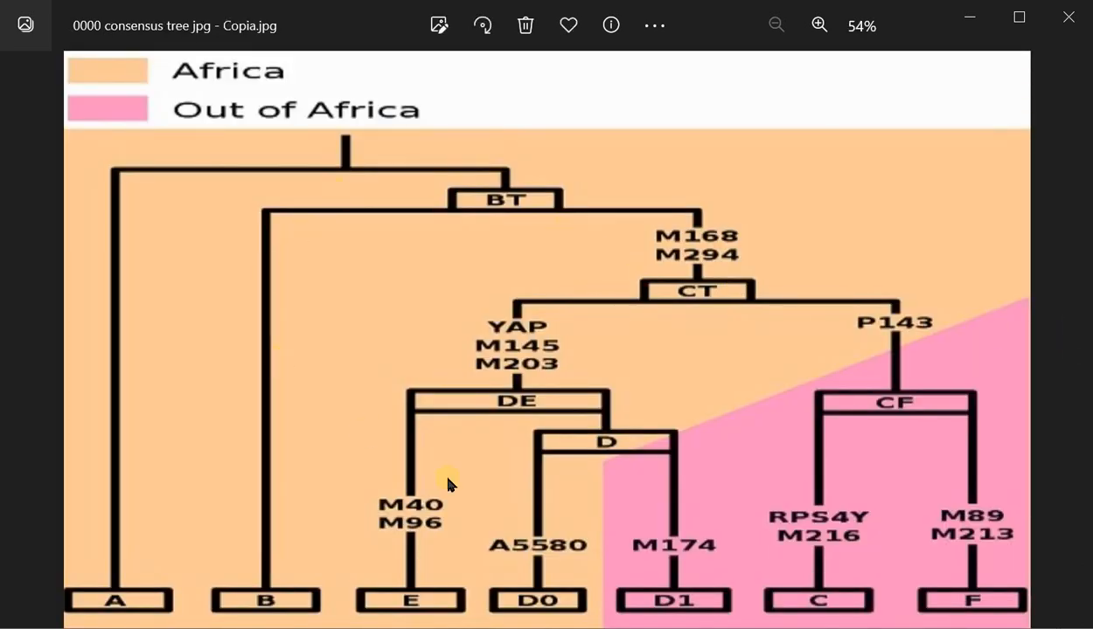
{"action": "mouse_move", "coordinate": [556, 381]}
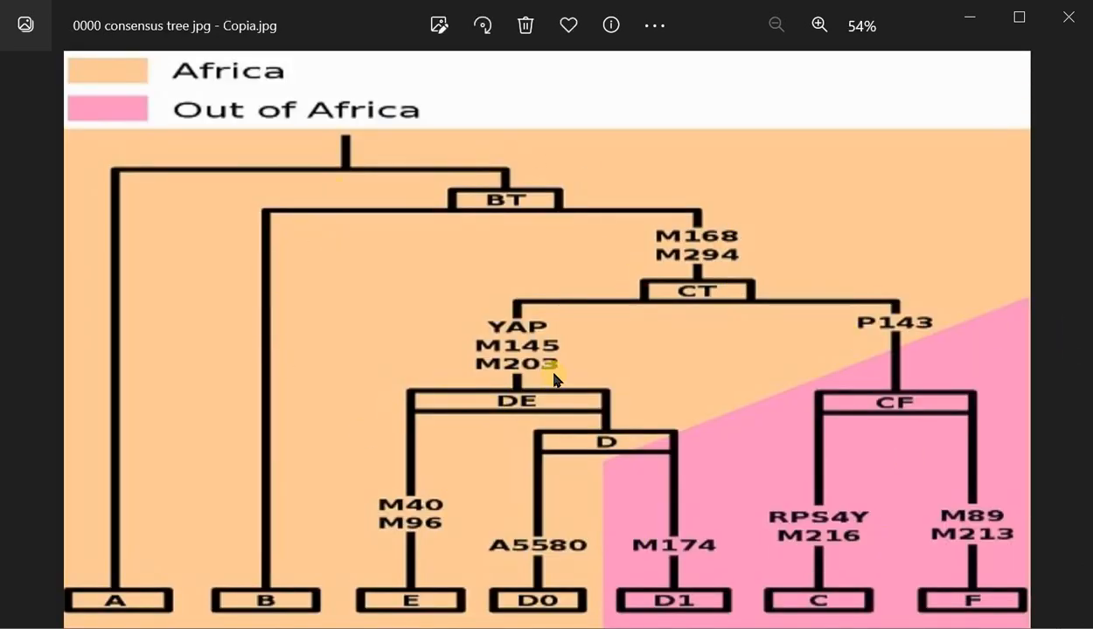
{"action": "mouse_move", "coordinate": [17, 341]}
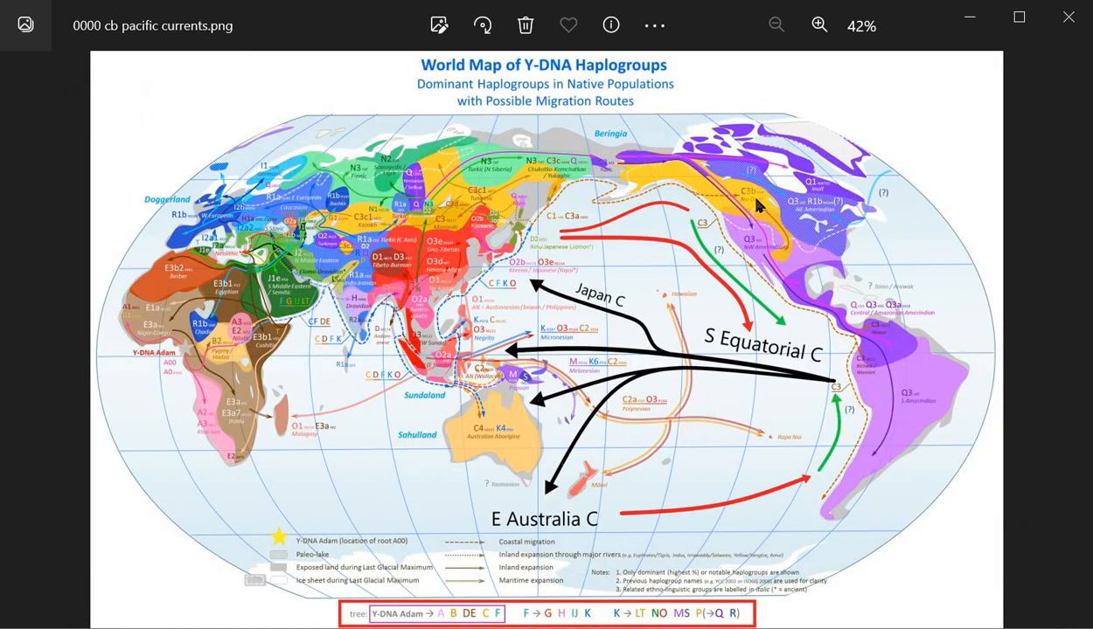
{"action": "mouse_move", "coordinate": [468, 458]}
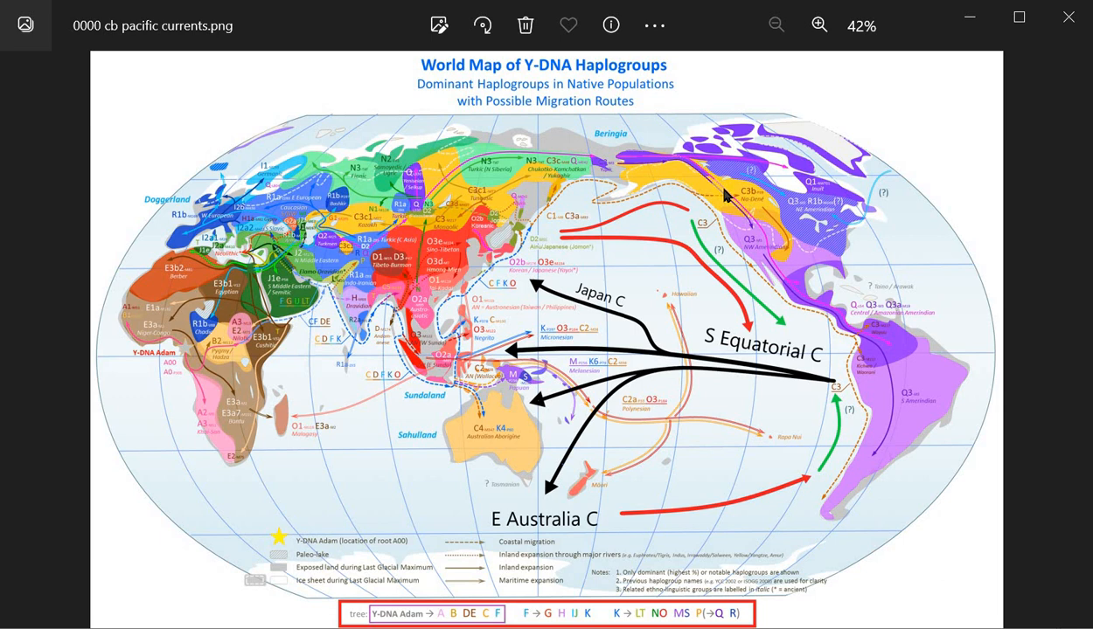
{"action": "mouse_move", "coordinate": [379, 229]}
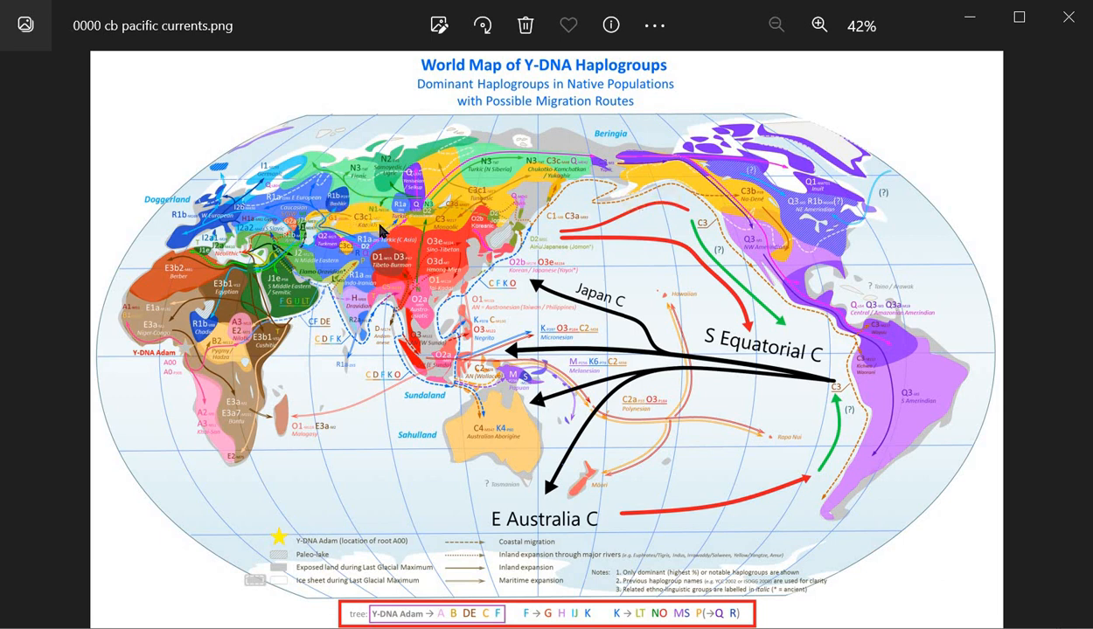
{"action": "mouse_move", "coordinate": [472, 435]}
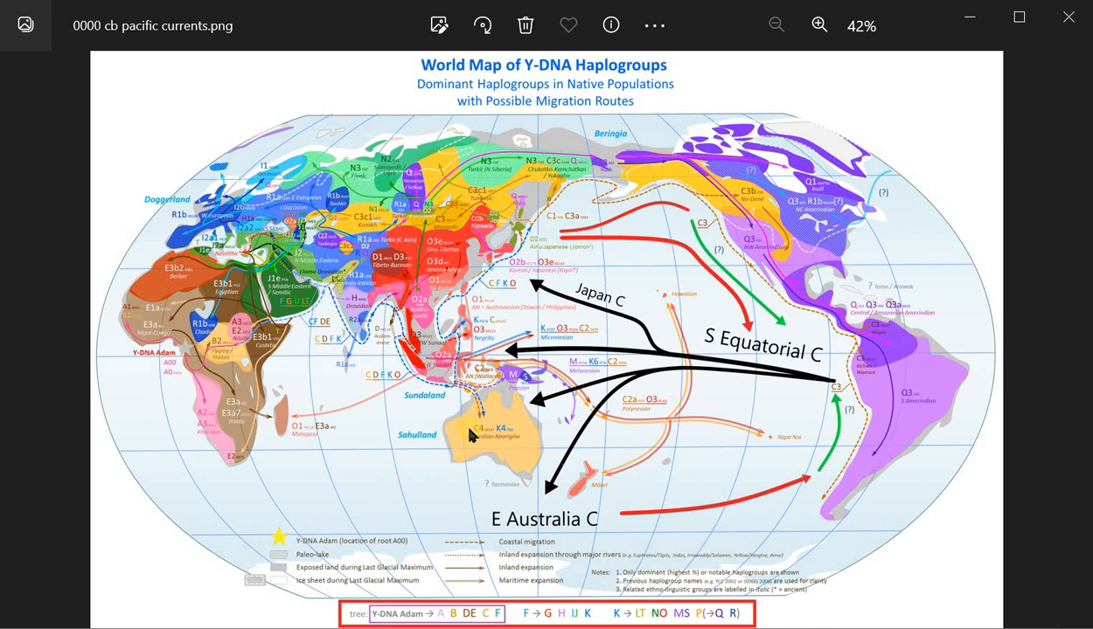
{"action": "mouse_move", "coordinate": [916, 398]}
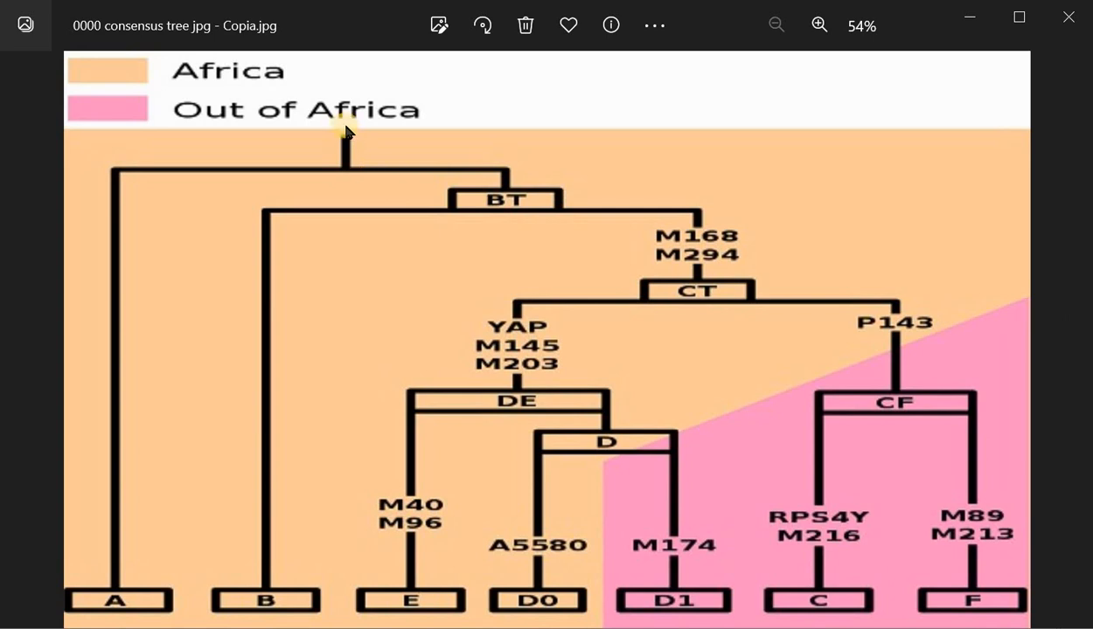
{"action": "mouse_move", "coordinate": [347, 140]}
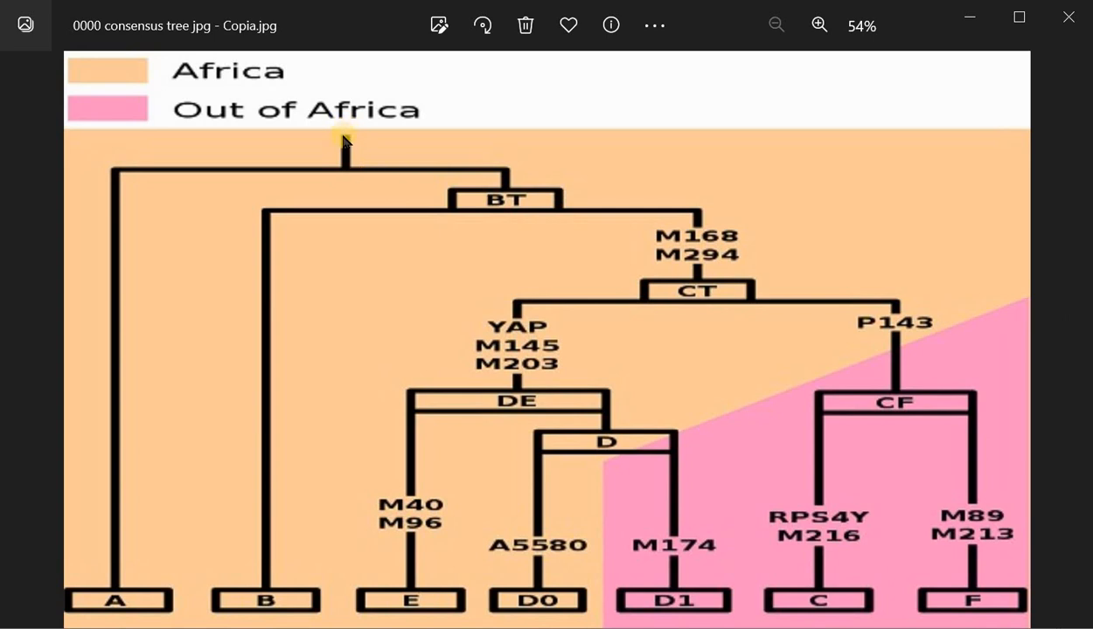
{"action": "mouse_move", "coordinate": [339, 137]}
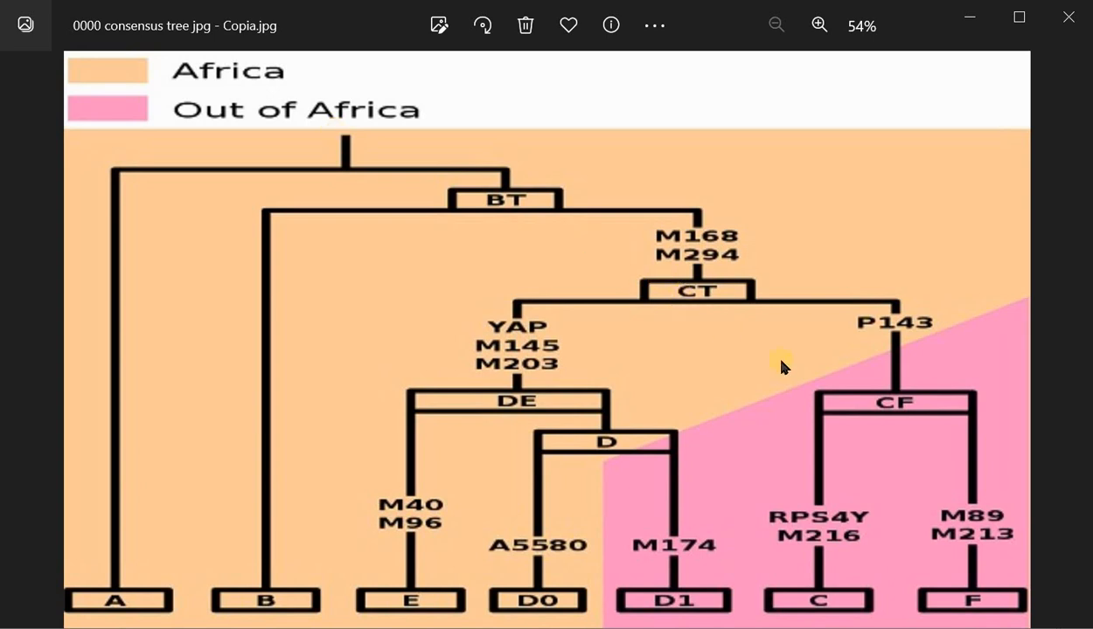
{"action": "mouse_move", "coordinate": [307, 542]}
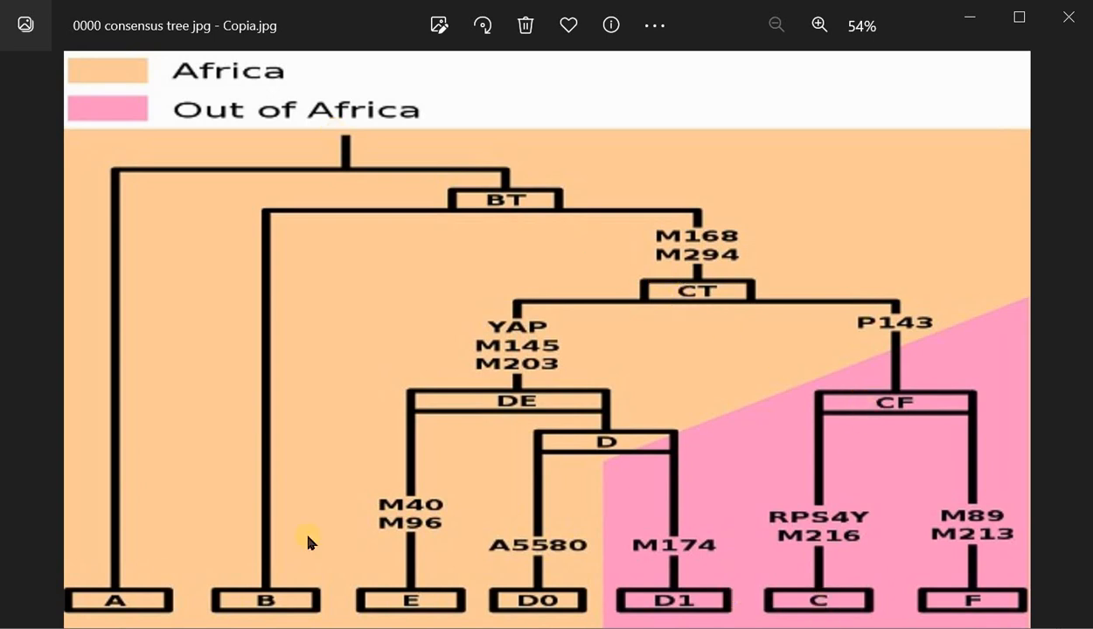
{"action": "mouse_move", "coordinate": [259, 605]}
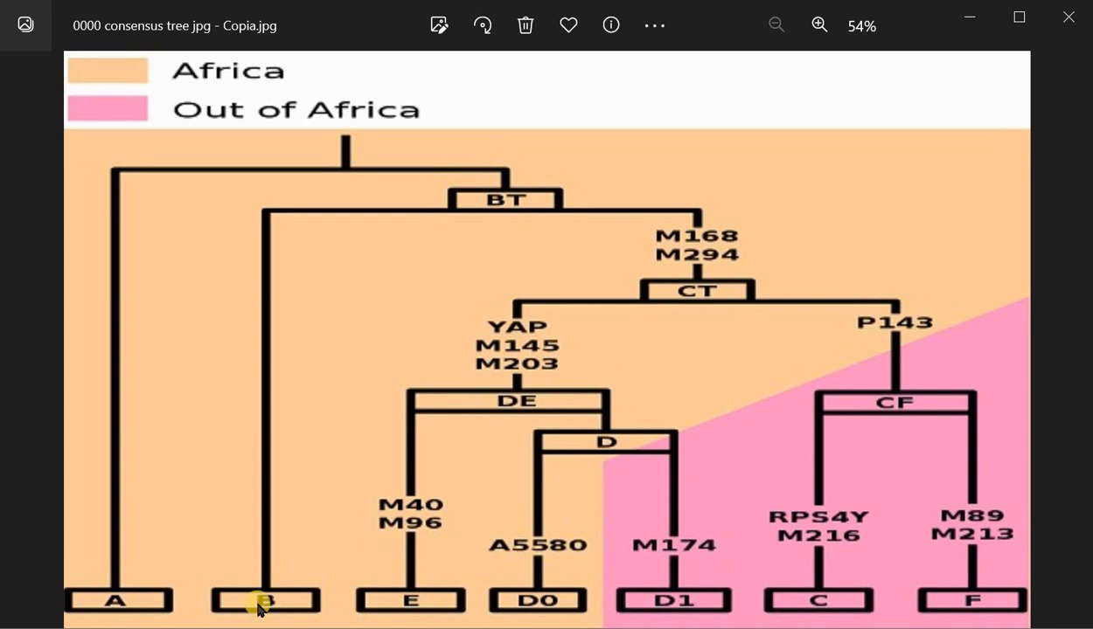
{"action": "mouse_move", "coordinate": [1071, 336]}
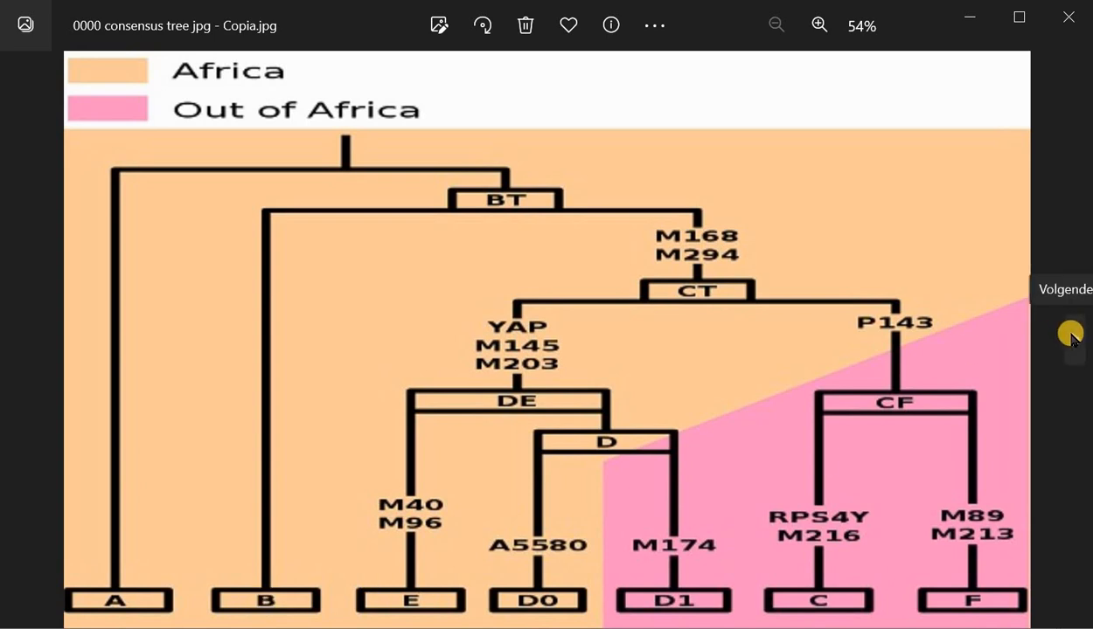
{"action": "left_click", "coordinate": [1070, 337]}
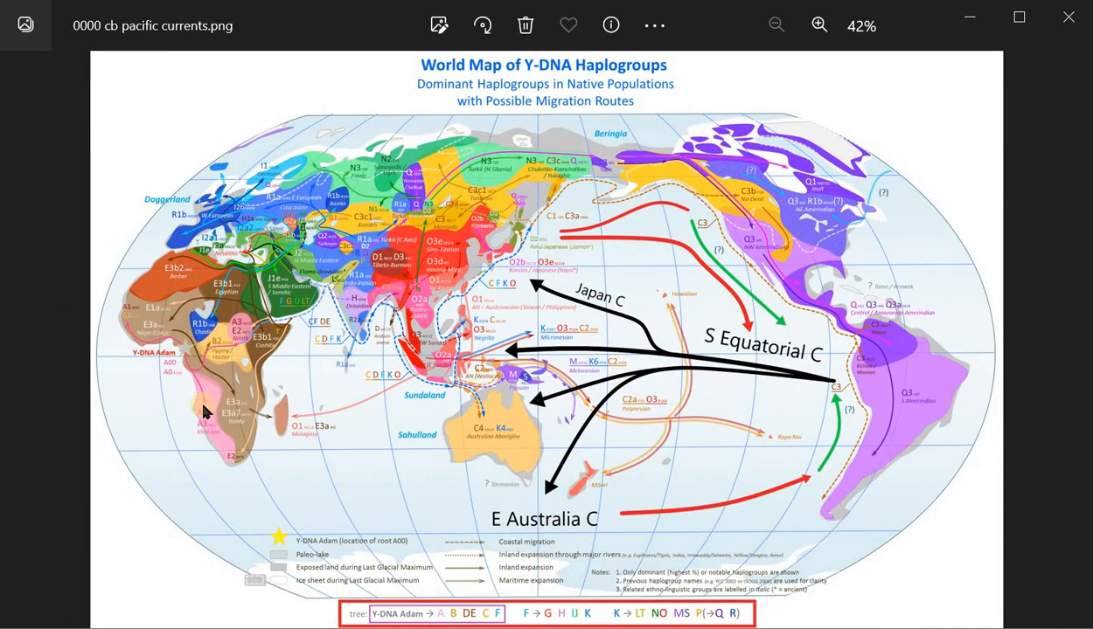
{"action": "mouse_move", "coordinate": [243, 330]}
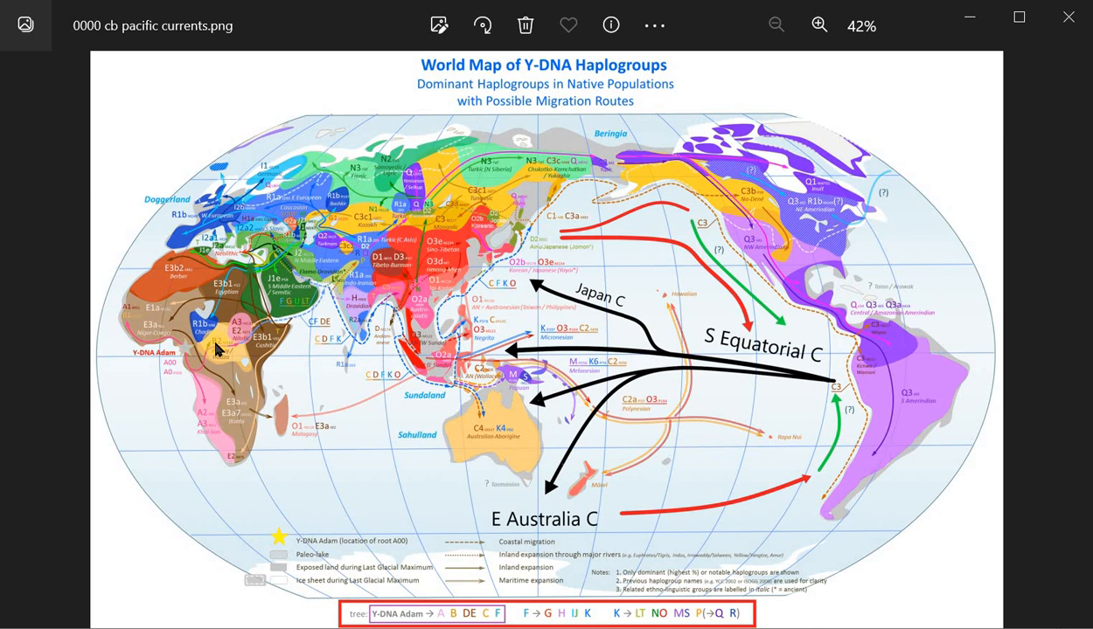
{"action": "mouse_move", "coordinate": [236, 388]}
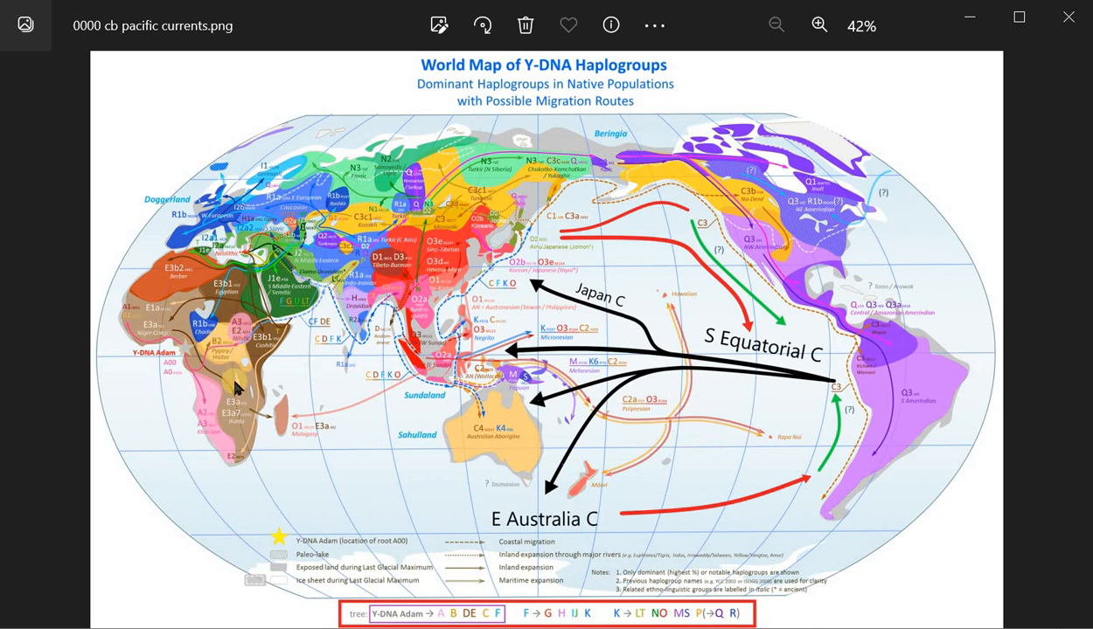
{"action": "mouse_move", "coordinate": [216, 348]}
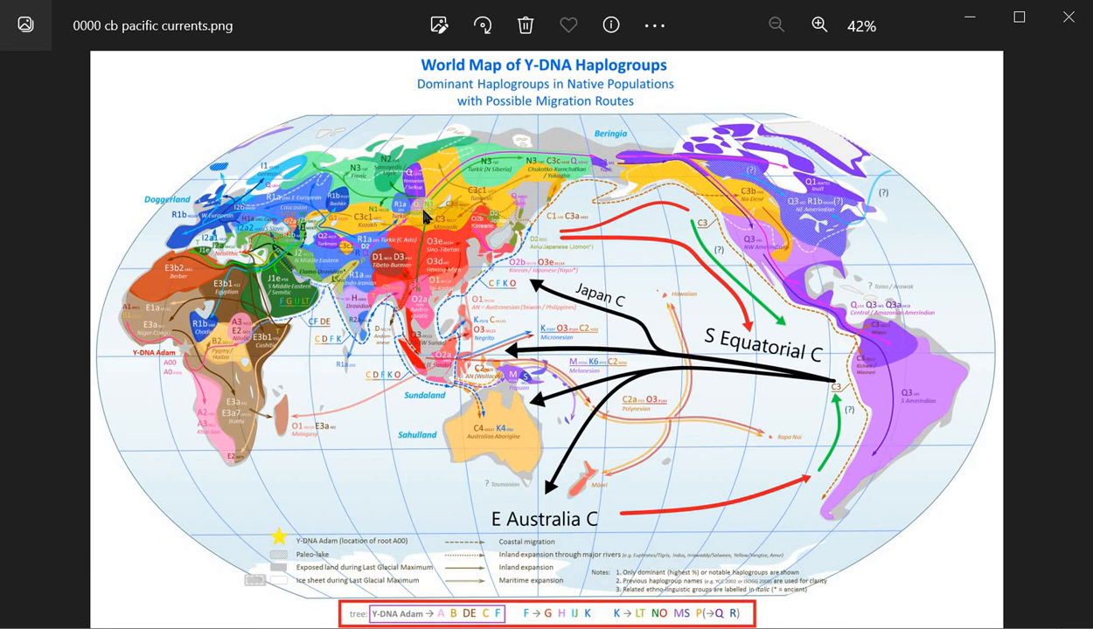
{"action": "mouse_move", "coordinate": [353, 294]}
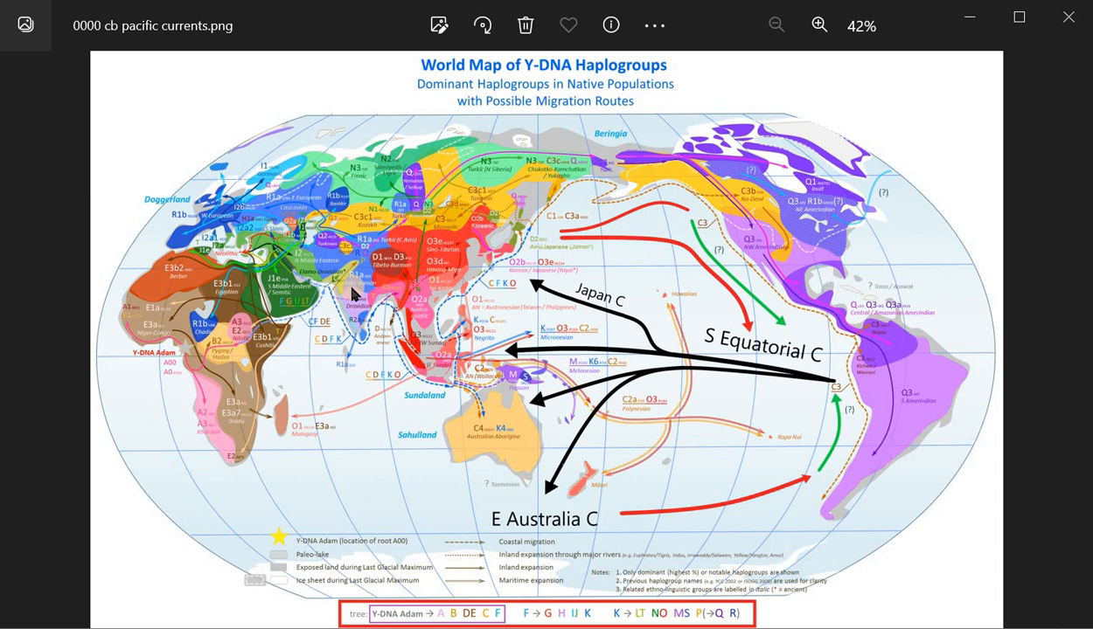
{"action": "mouse_move", "coordinate": [479, 440]}
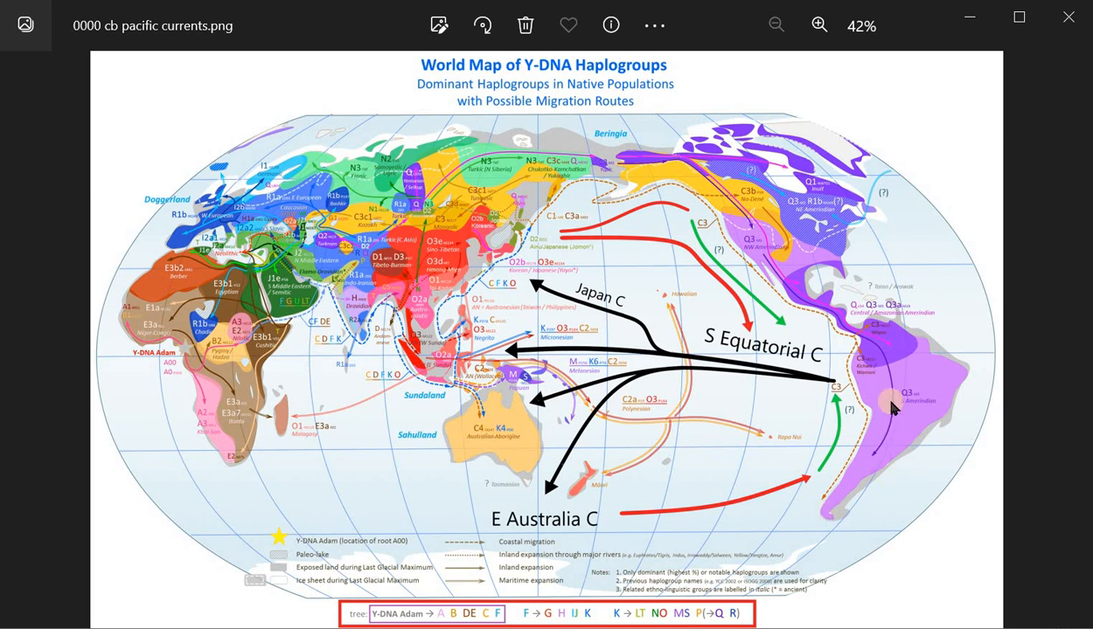
{"action": "mouse_move", "coordinate": [452, 411]}
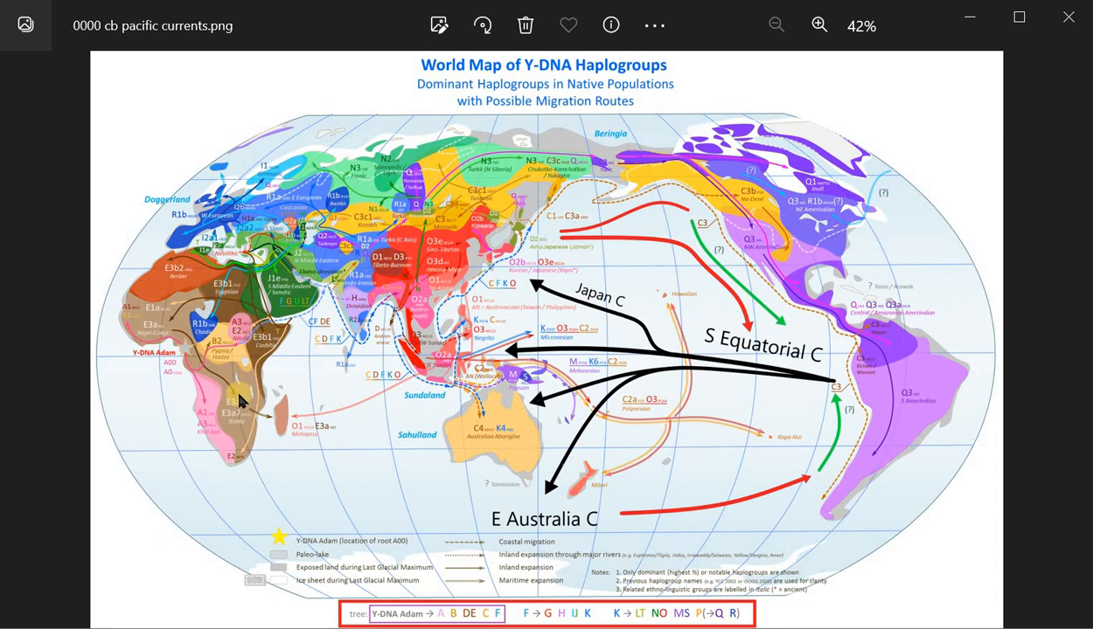
{"action": "mouse_move", "coordinate": [231, 413]}
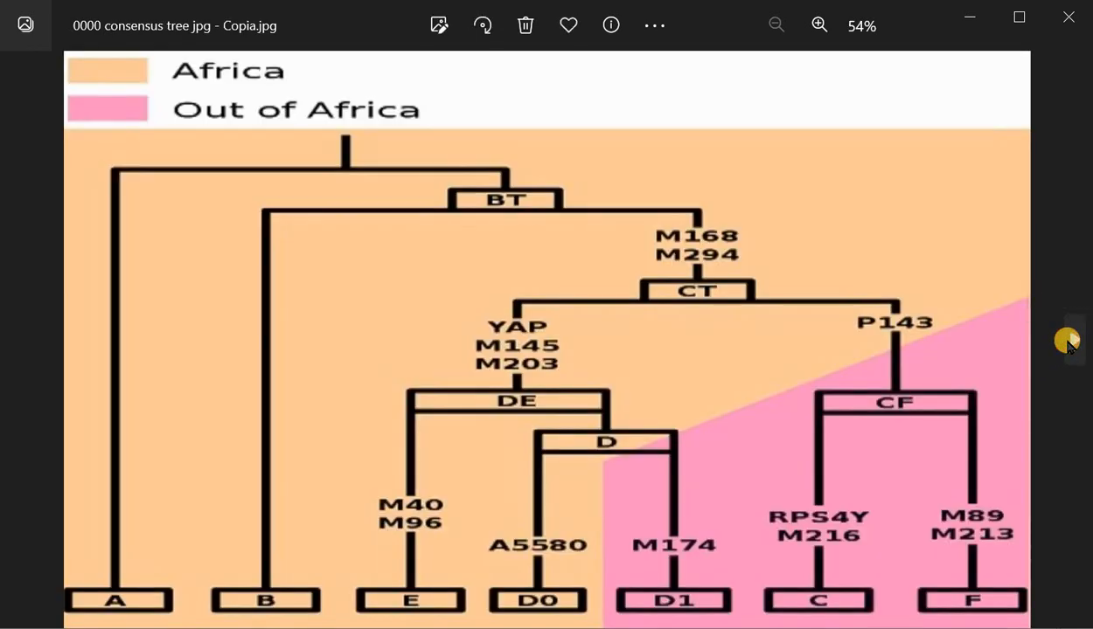
{"action": "mouse_move", "coordinate": [535, 319]}
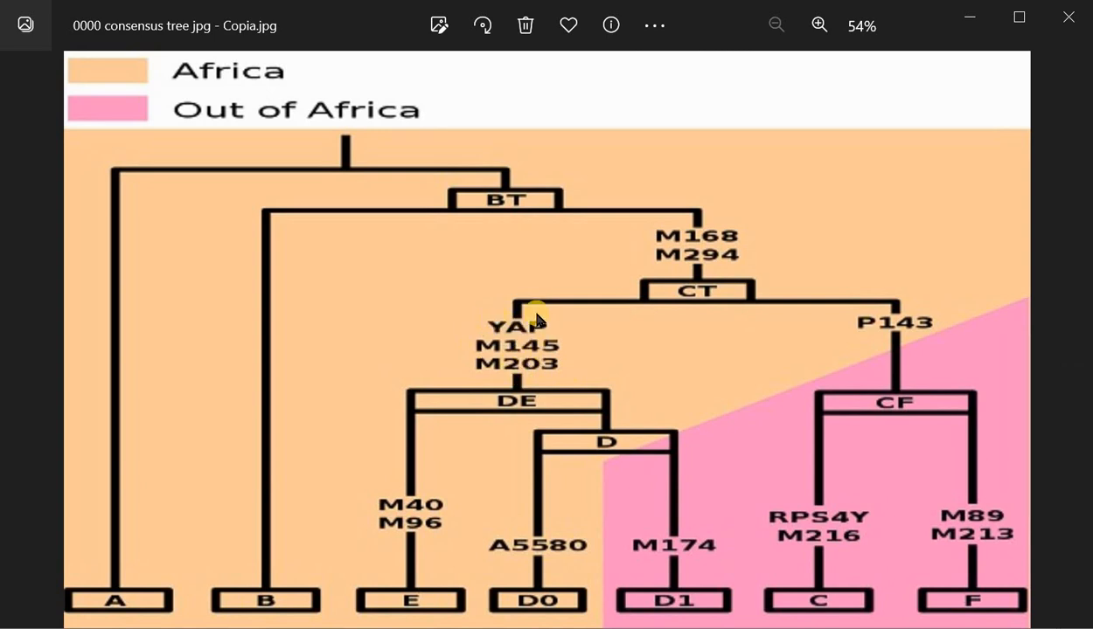
{"action": "mouse_move", "coordinate": [515, 410]}
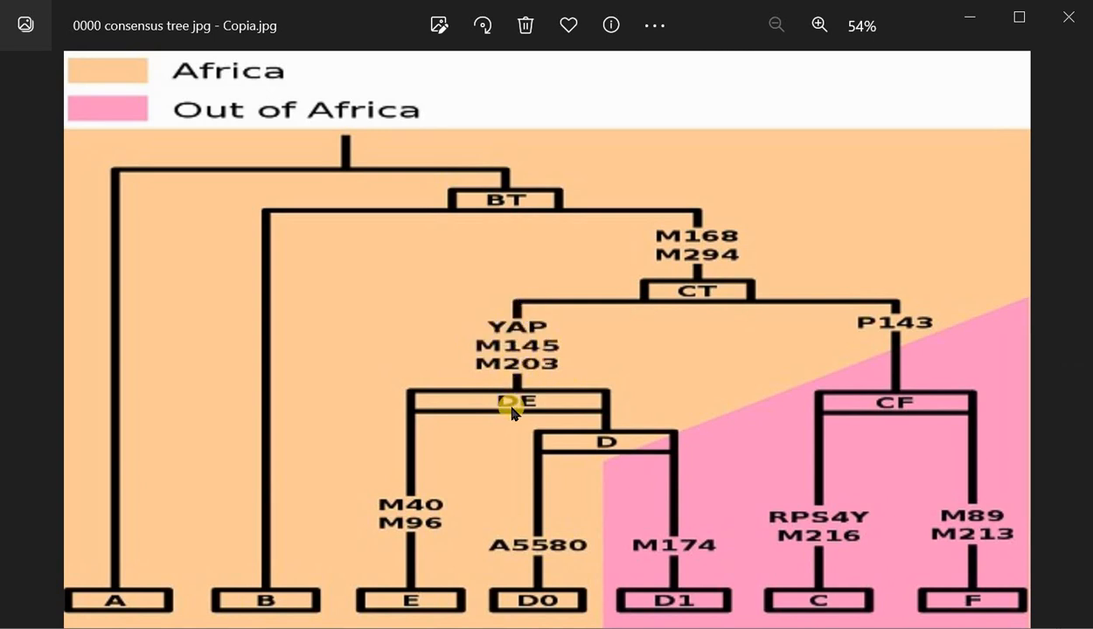
{"action": "mouse_move", "coordinate": [587, 441]}
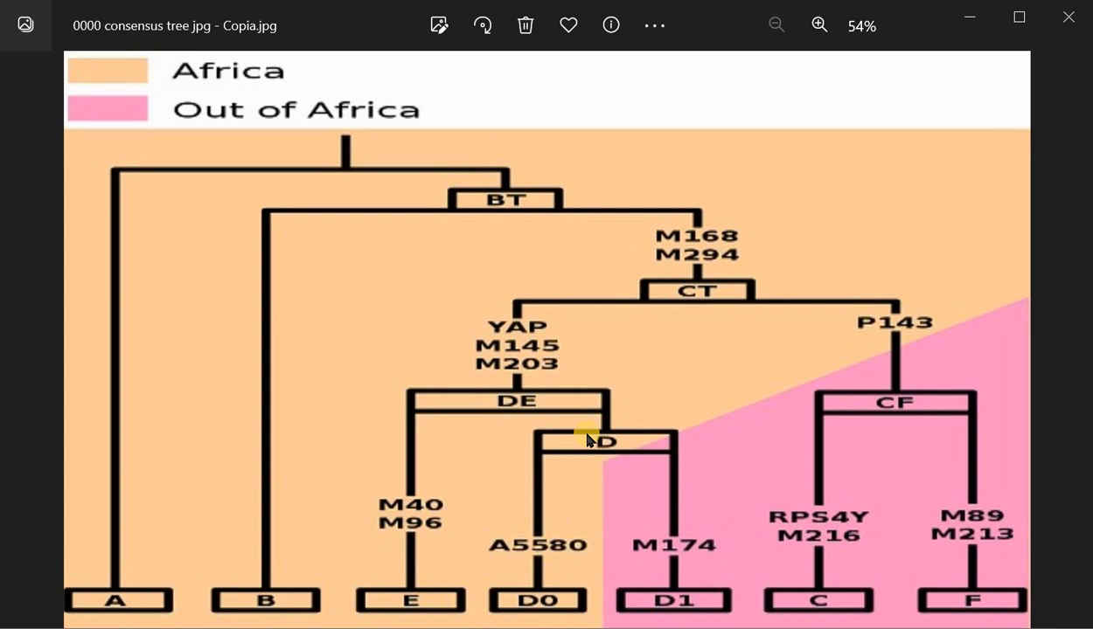
{"action": "mouse_move", "coordinate": [631, 589]}
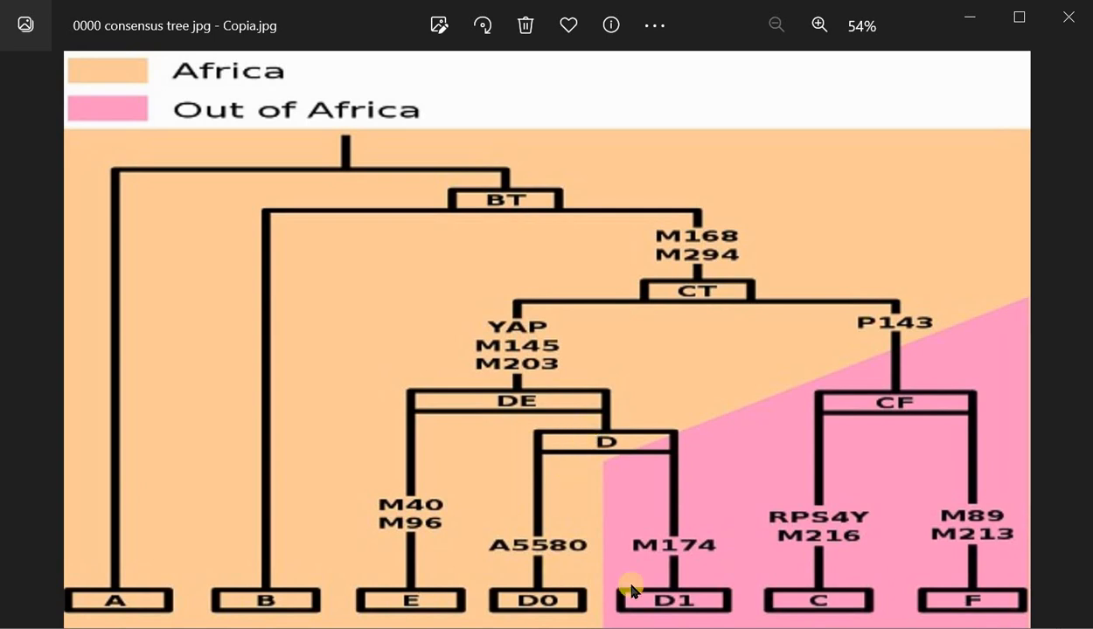
{"action": "mouse_move", "coordinate": [390, 581]}
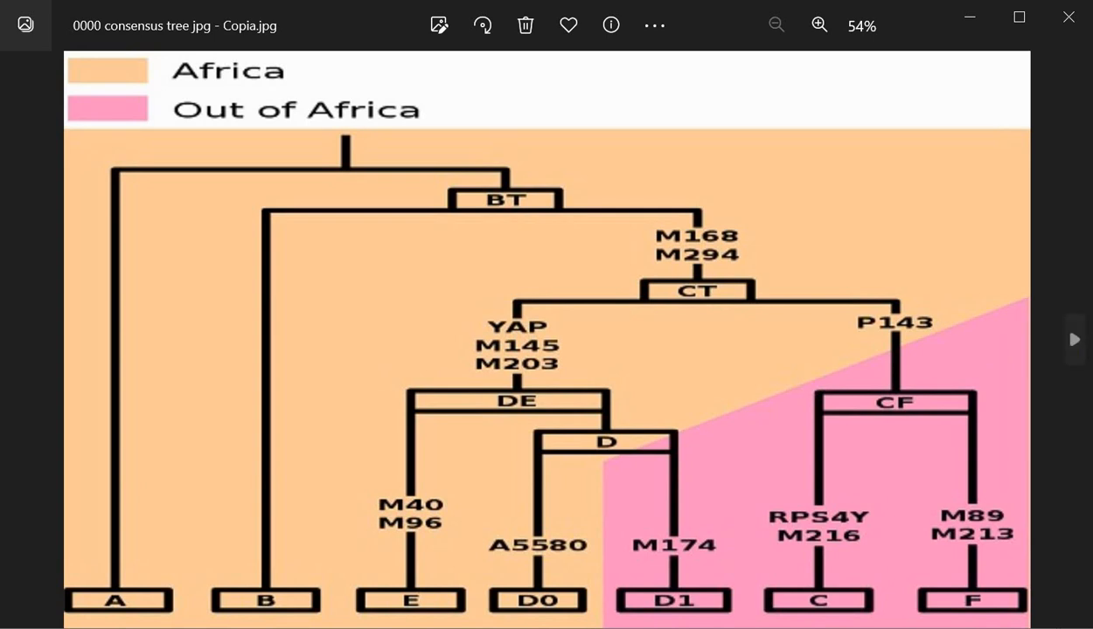
Return to the Pacific currents World Map of Y-DNA Haplogroups image.
{"action": "left_click", "coordinate": [1074, 339]}
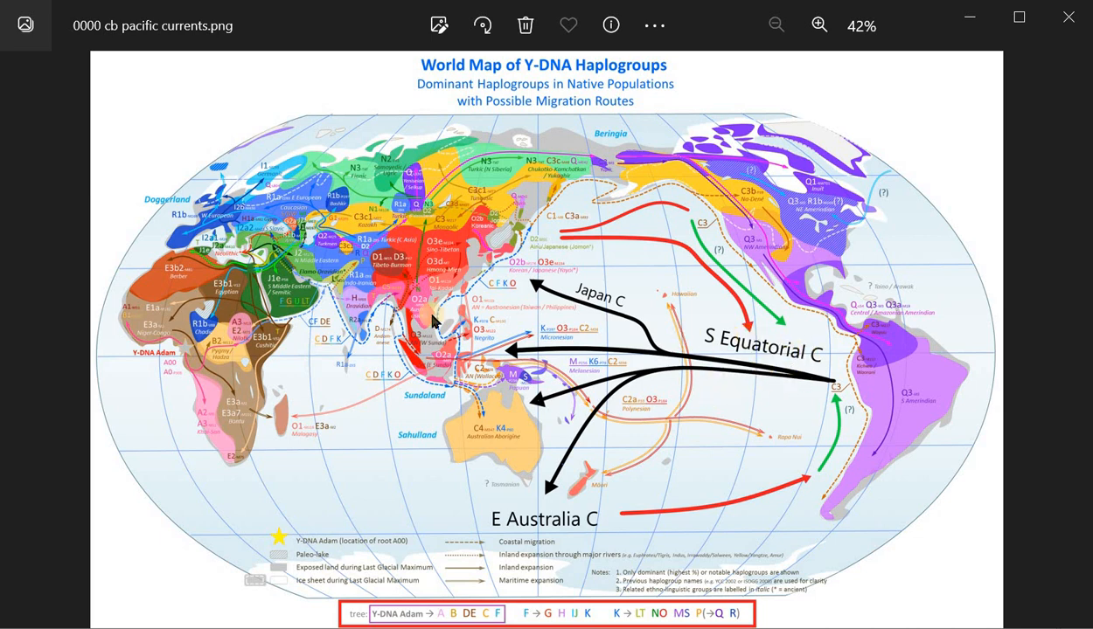
{"action": "mouse_move", "coordinate": [329, 362]}
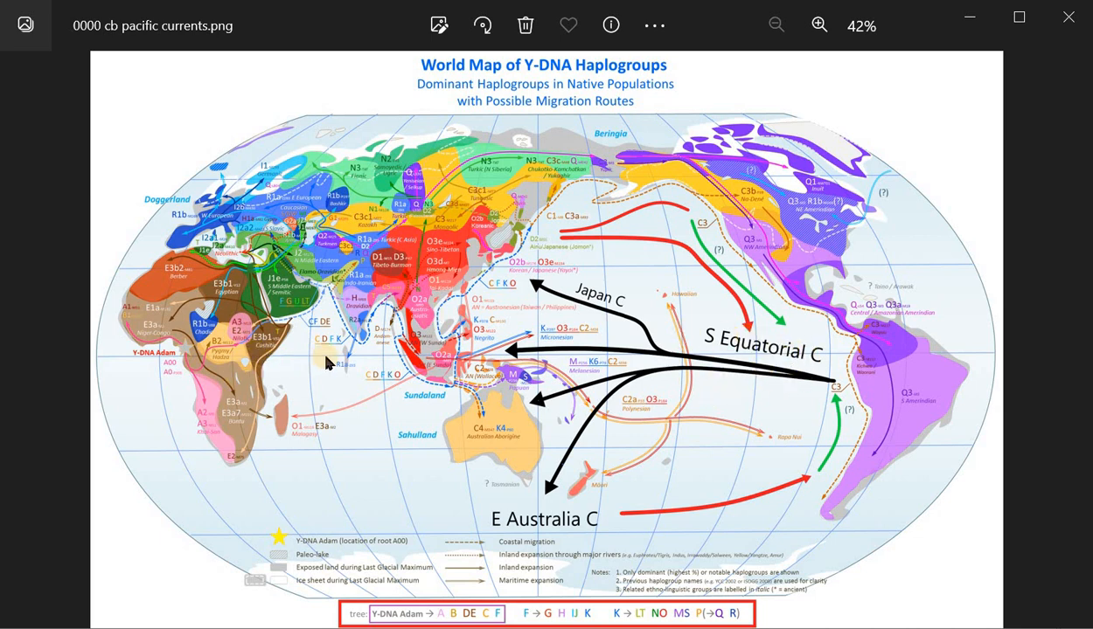
{"action": "mouse_move", "coordinate": [389, 271]}
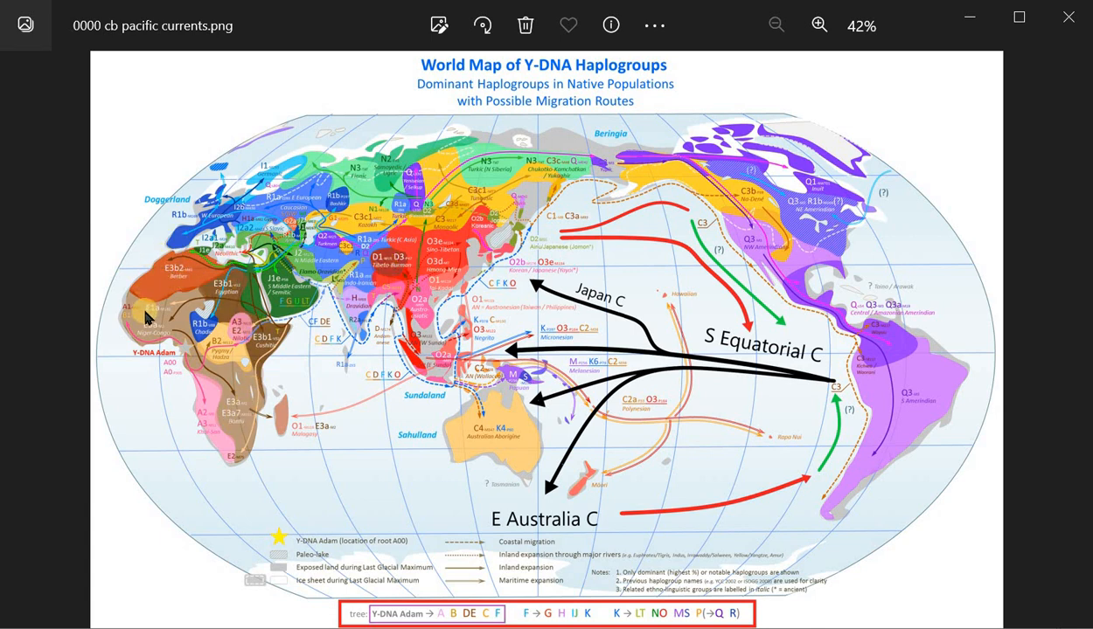
{"action": "mouse_move", "coordinate": [245, 347]}
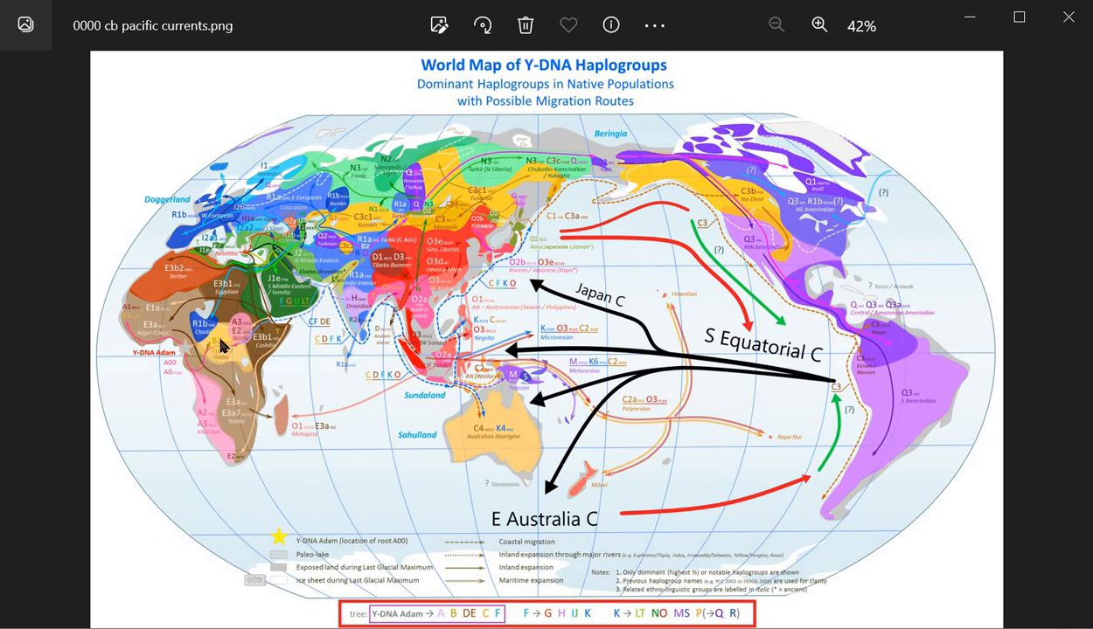
{"action": "mouse_move", "coordinate": [363, 271]}
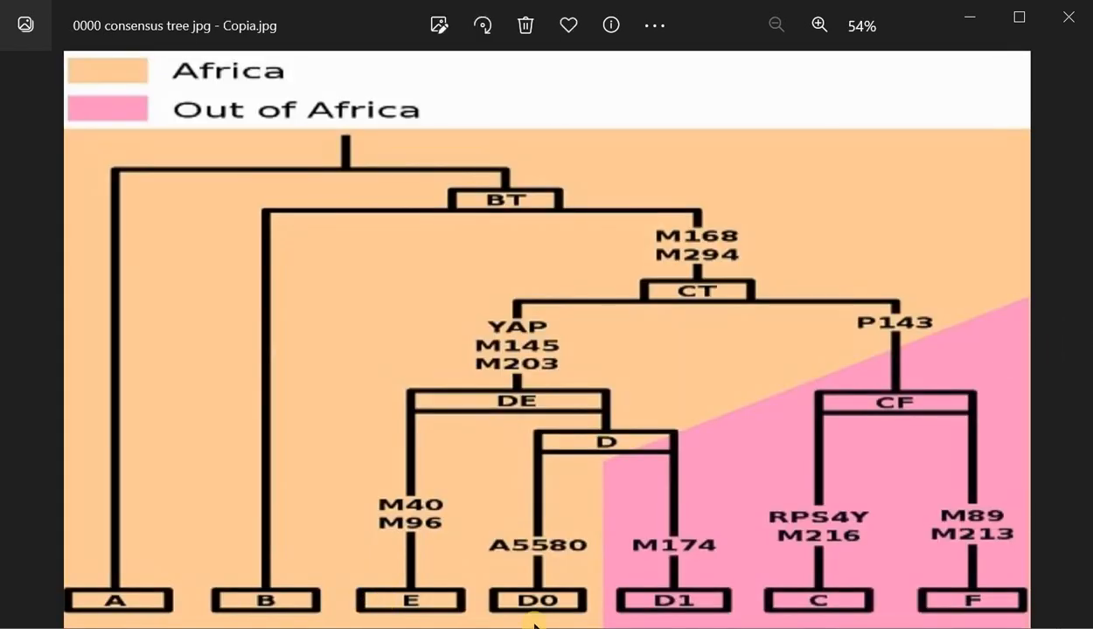
{"action": "mouse_move", "coordinate": [522, 399]}
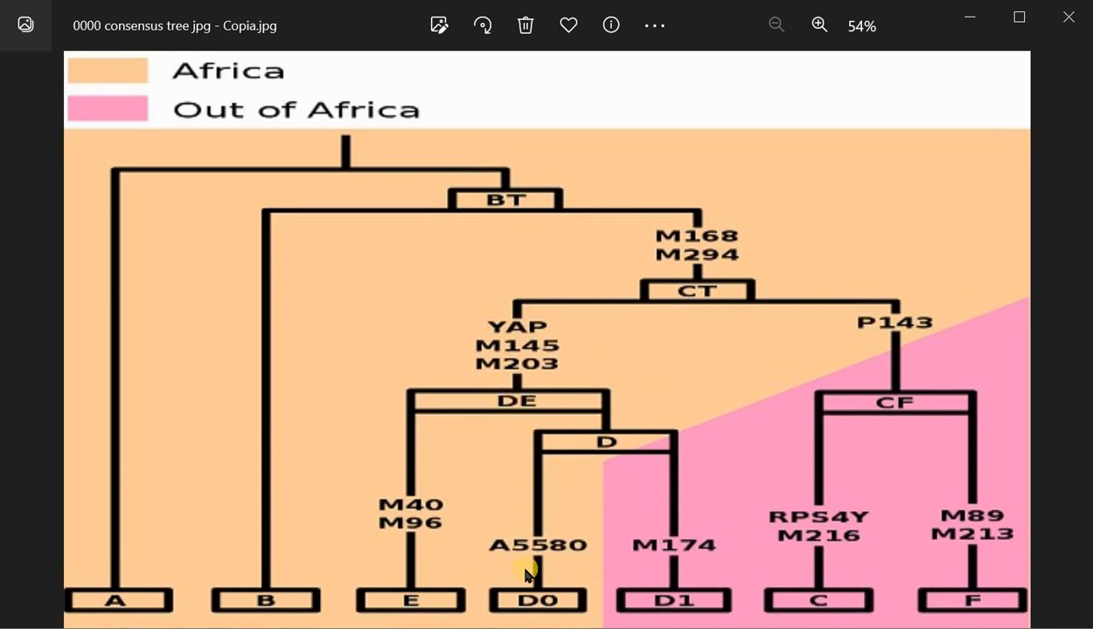
{"action": "mouse_move", "coordinate": [406, 598]}
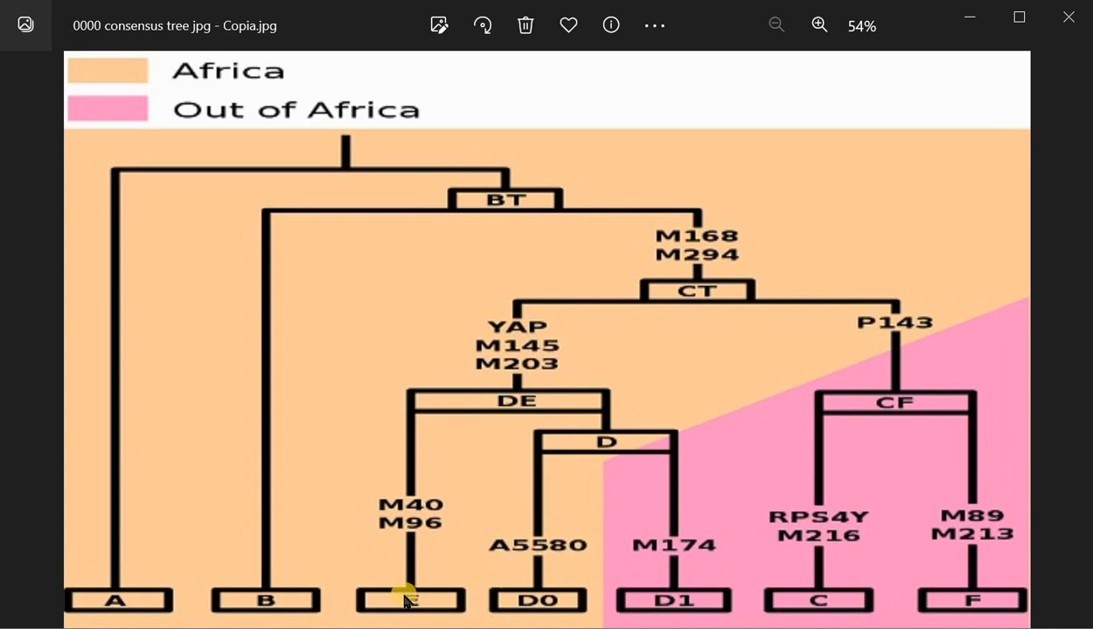
{"action": "mouse_move", "coordinate": [1071, 339]}
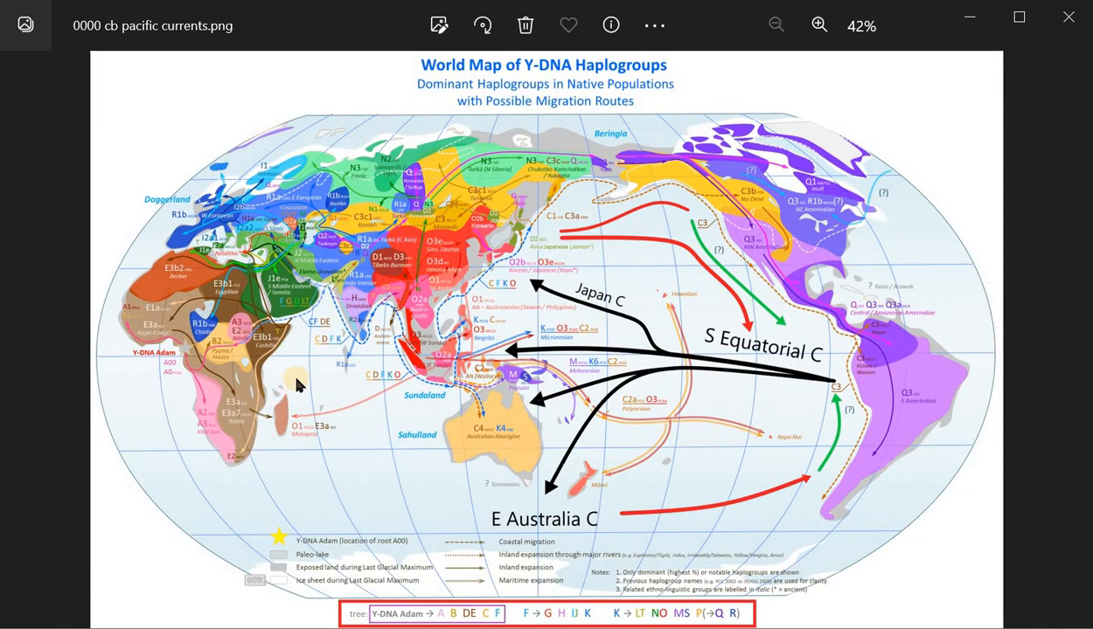
{"action": "mouse_move", "coordinate": [381, 263]}
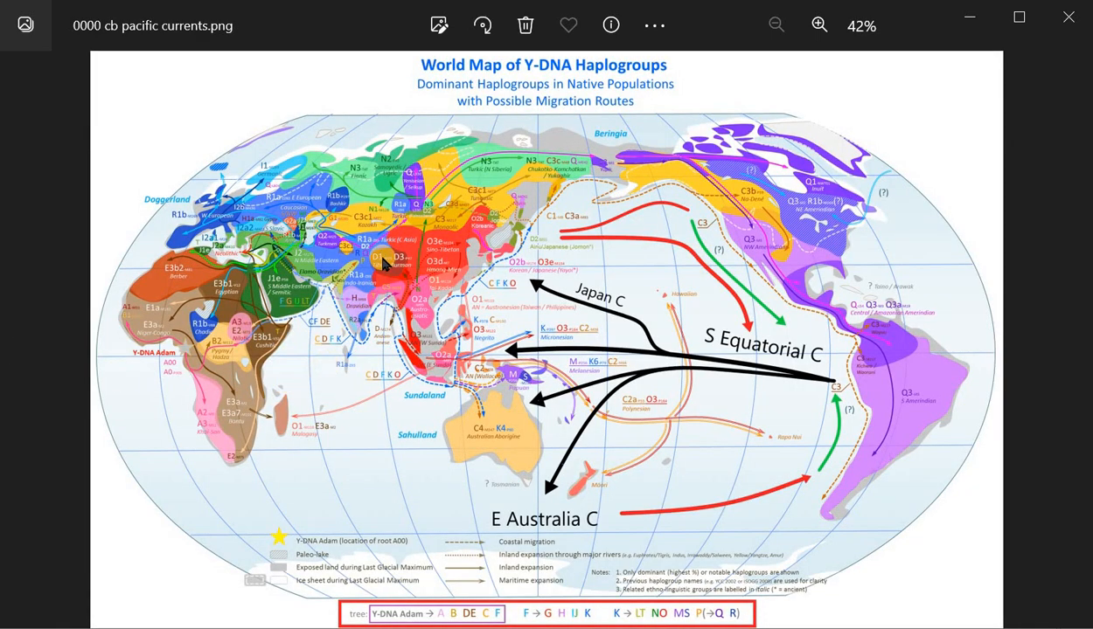